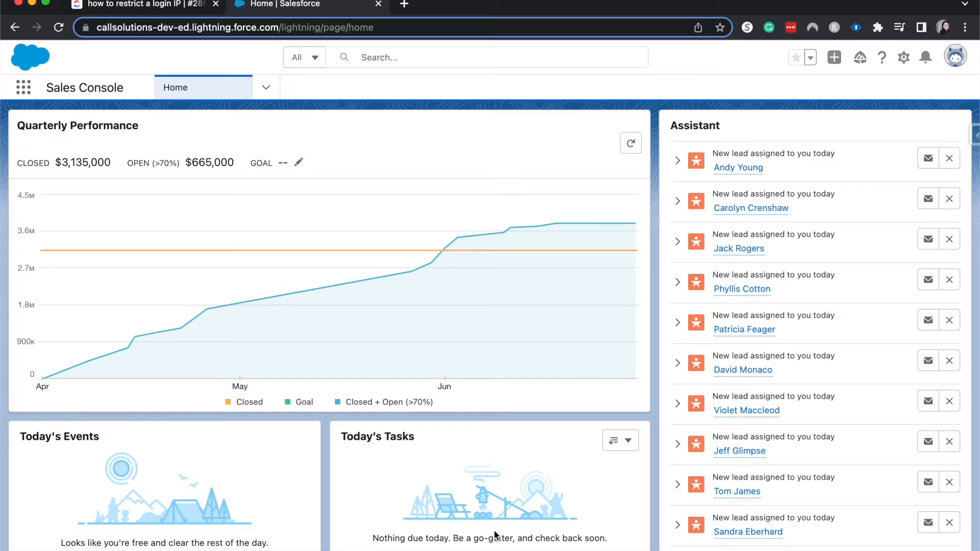
{"action": "mouse_move", "coordinate": [598, 48]}
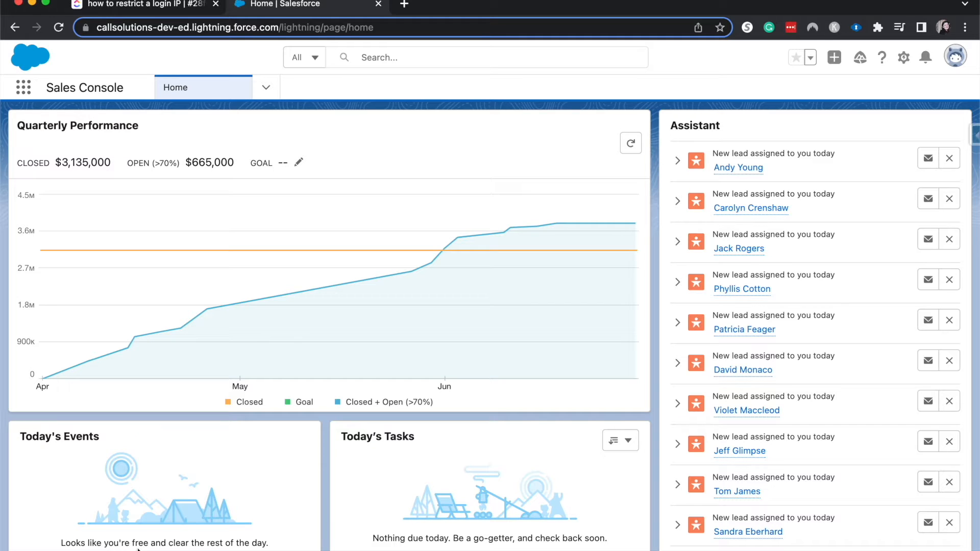
{"action": "mouse_move", "coordinate": [904, 57]}
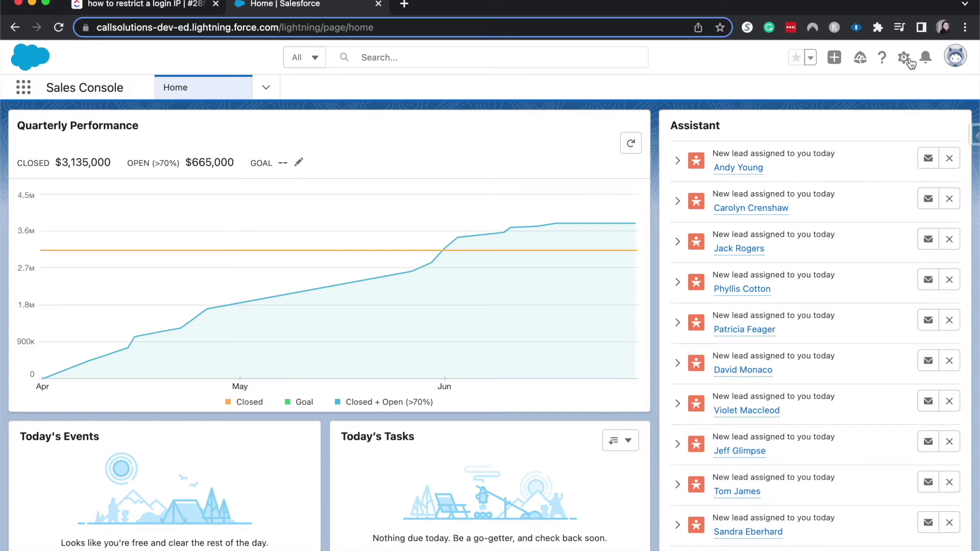
Reach the Profiles page in Setup by searching "profil" in Quick Find
{"action": "left_click", "coordinate": [903, 57]}
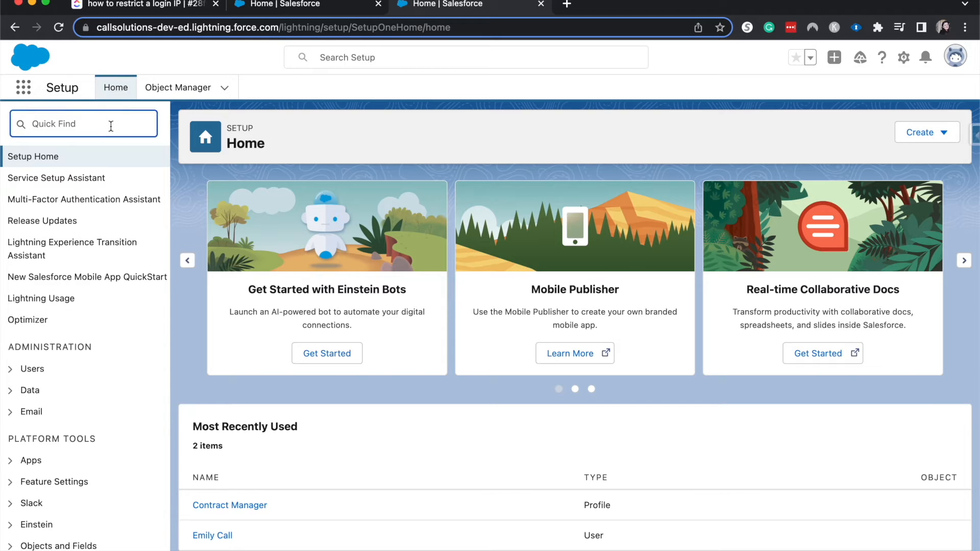
{"action": "type", "text": "profil"}
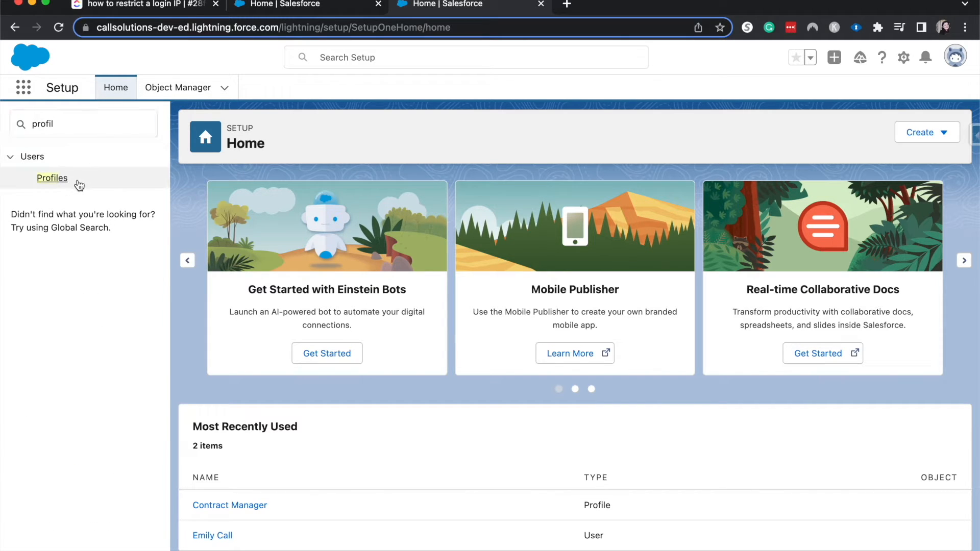
{"action": "mouse_move", "coordinate": [53, 192]}
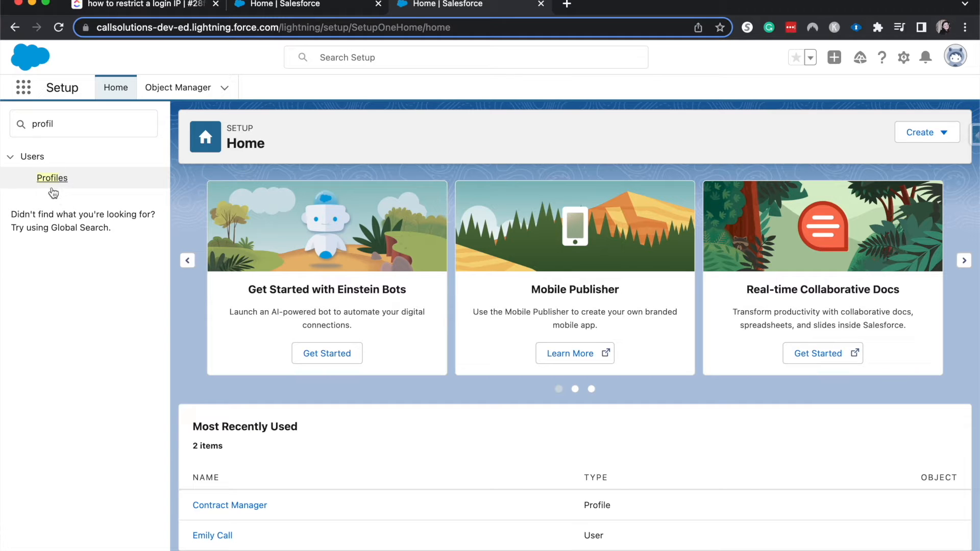
{"action": "left_click", "coordinate": [51, 177]}
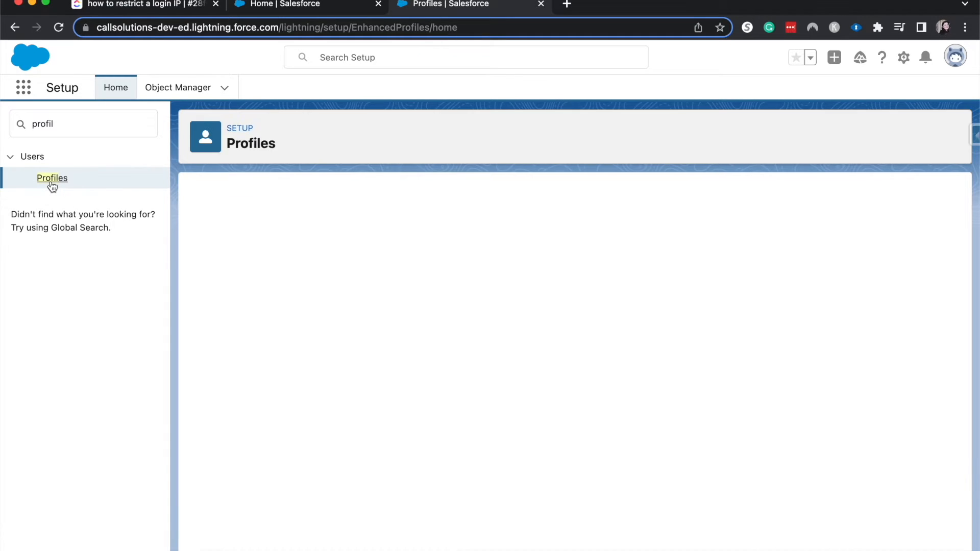
Open the Custom: Sales Profile detail page from the Profiles list
{"action": "left_click", "coordinate": [51, 178]}
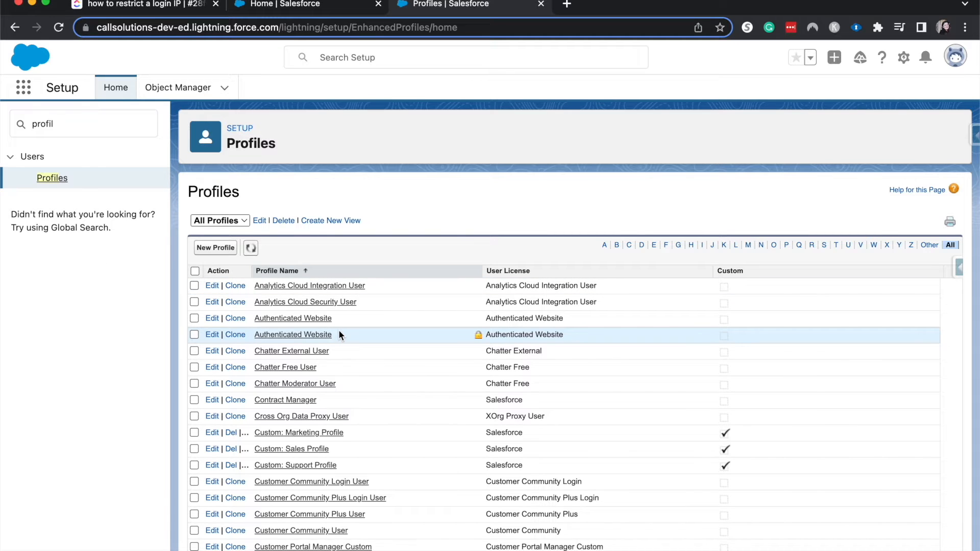
{"action": "scroll", "scroll_direction": "down", "scroll_amount": 3}
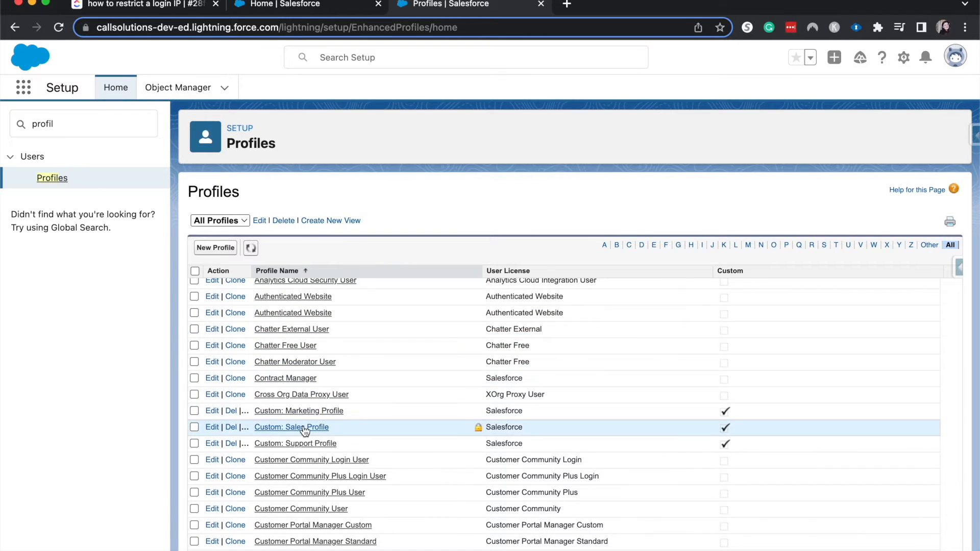
{"action": "left_click", "coordinate": [292, 427]}
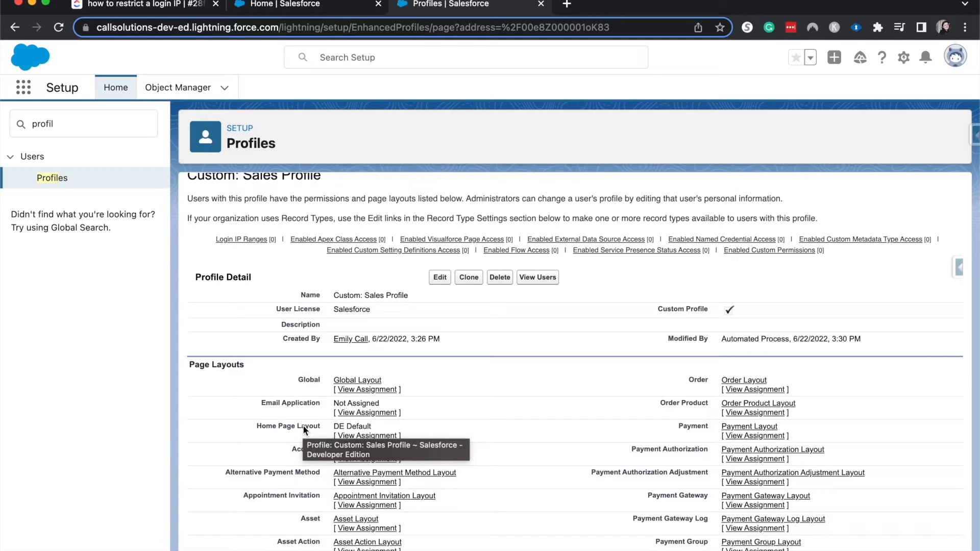
Start a new Login IP Range entry for the profile from its Login IP Ranges section
{"action": "scroll", "scroll_direction": "down", "scroll_amount": 3}
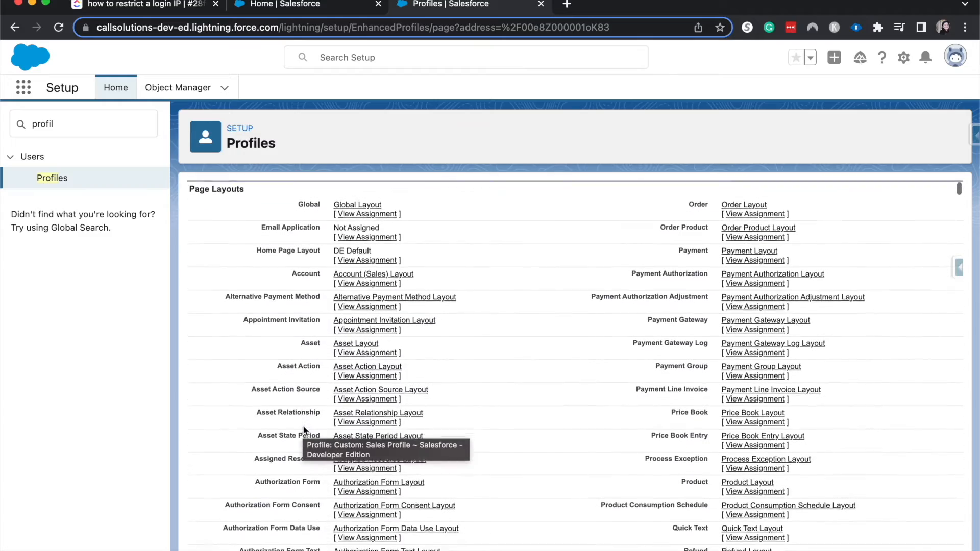
{"action": "scroll", "scroll_direction": "down", "scroll_amount": 3}
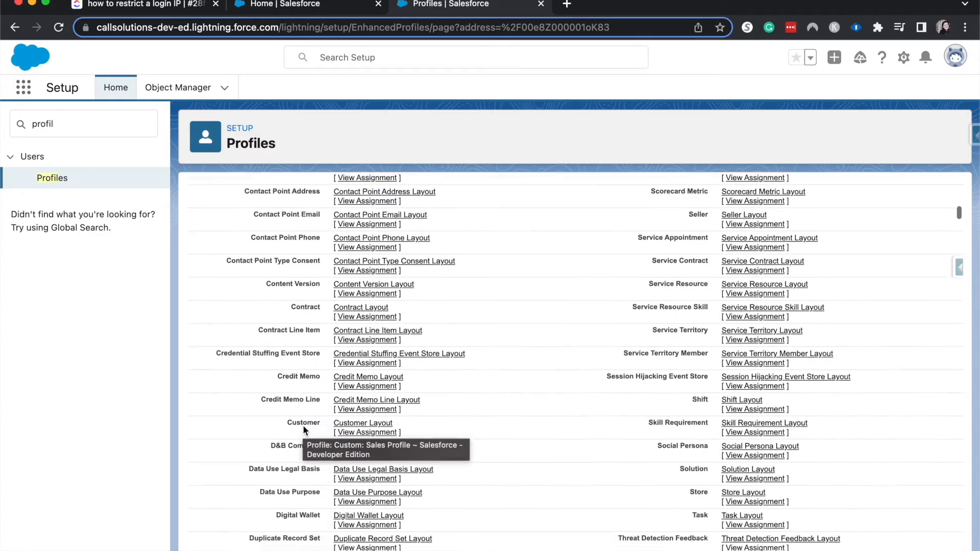
{"action": "scroll", "scroll_direction": "down", "scroll_amount": 3}
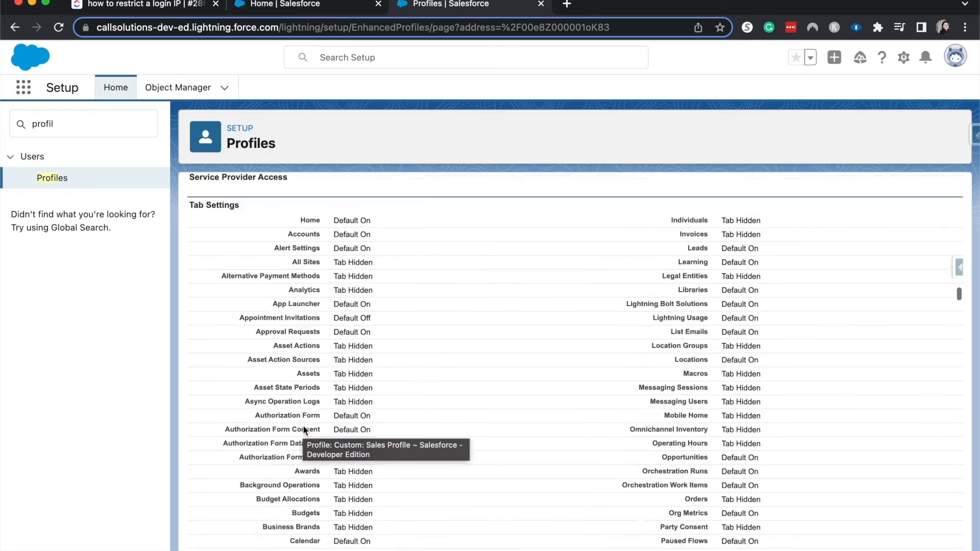
{"action": "scroll", "scroll_direction": "down", "scroll_amount": 3}
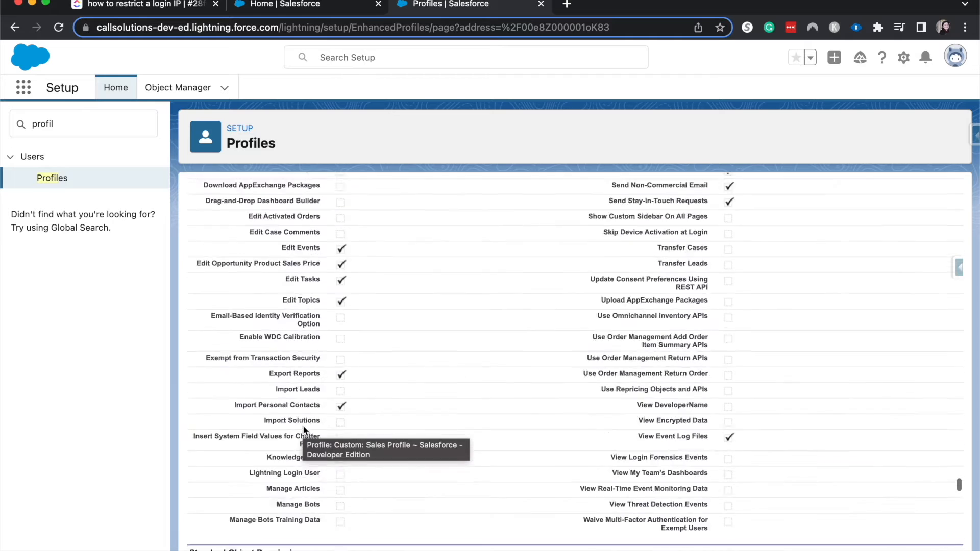
{"action": "scroll", "scroll_direction": "down", "scroll_amount": 3}
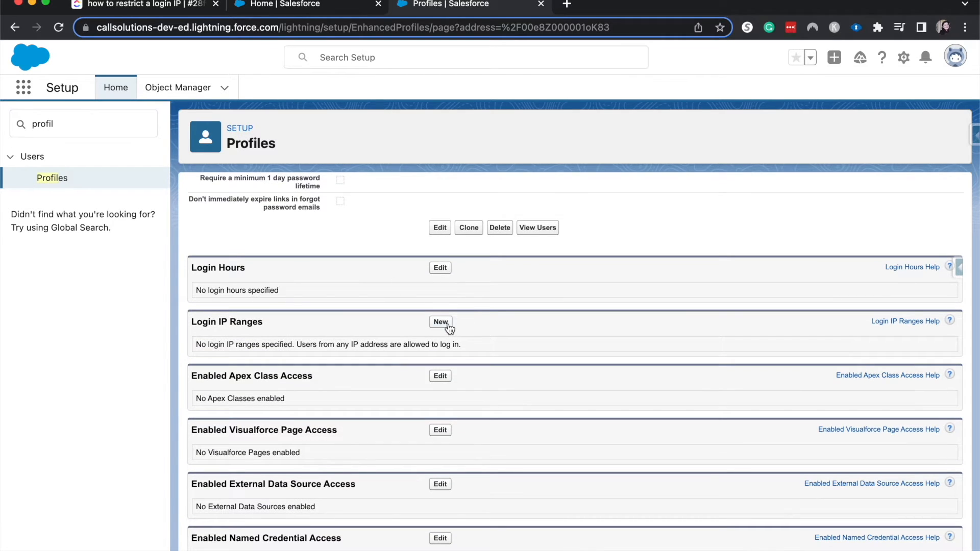
{"action": "mouse_move", "coordinate": [440, 322]}
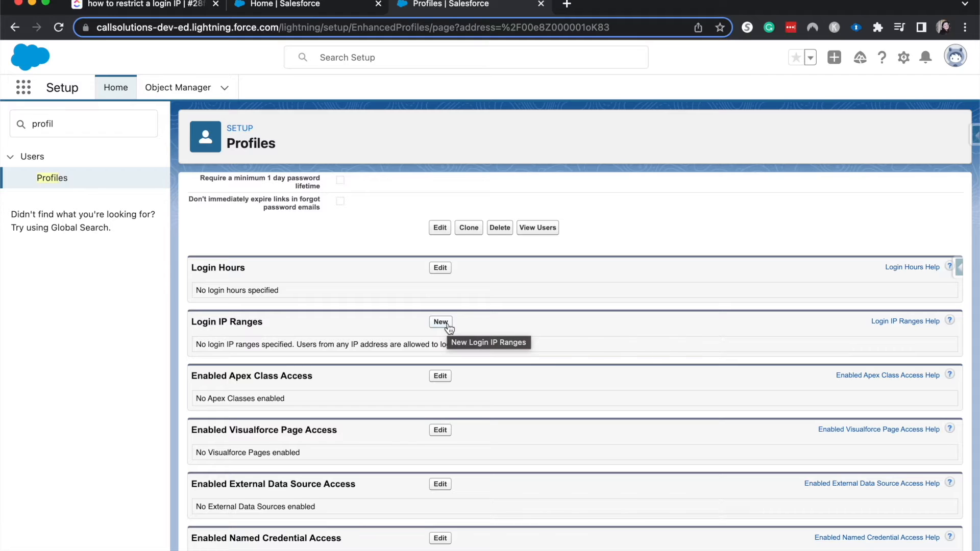
{"action": "mouse_move", "coordinate": [128, 283]}
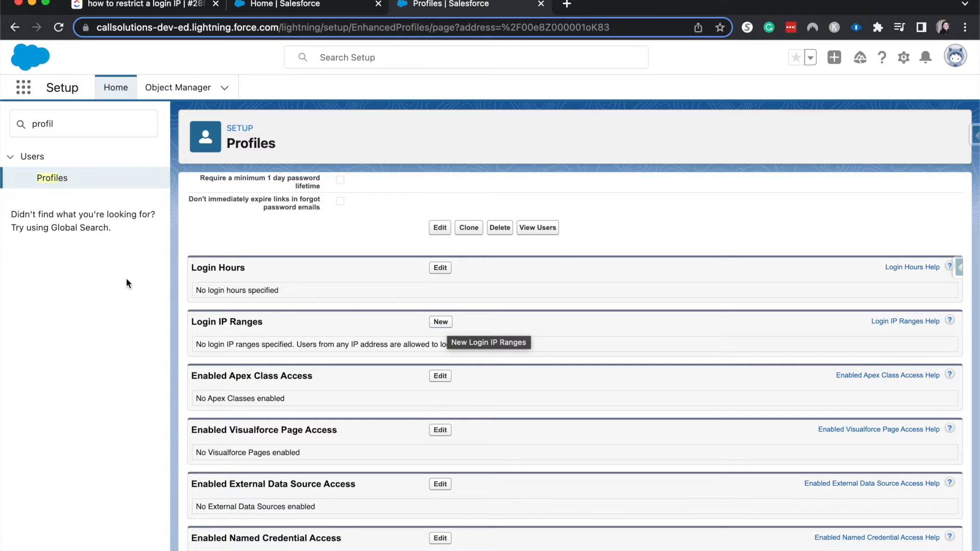
{"action": "mouse_move", "coordinate": [192, 264]}
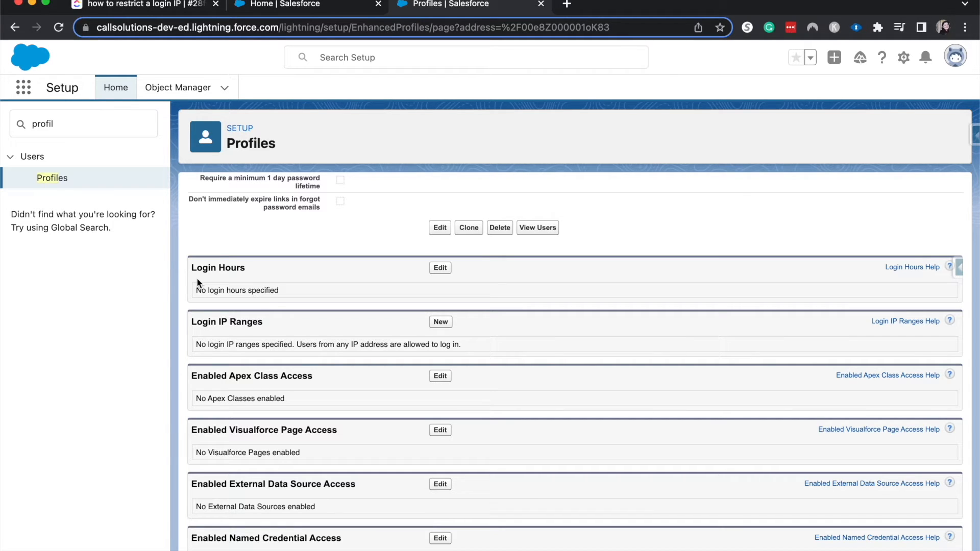
{"action": "mouse_move", "coordinate": [286, 330]}
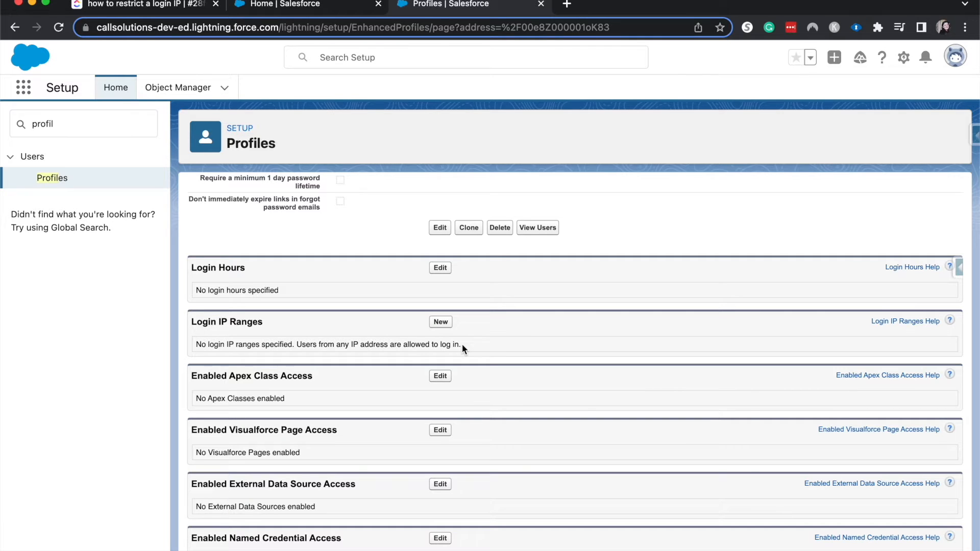
{"action": "left_click", "coordinate": [440, 322]}
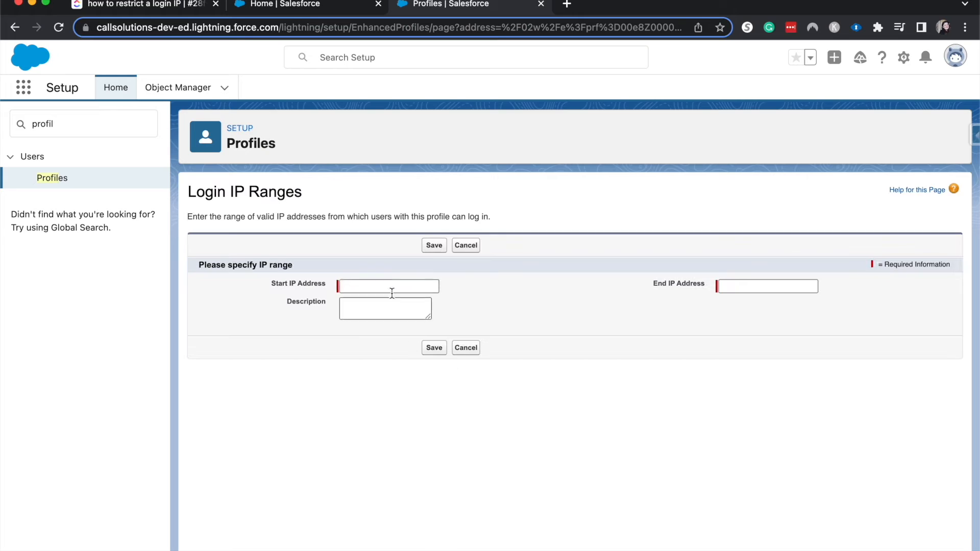
{"action": "left_click", "coordinate": [388, 286]}
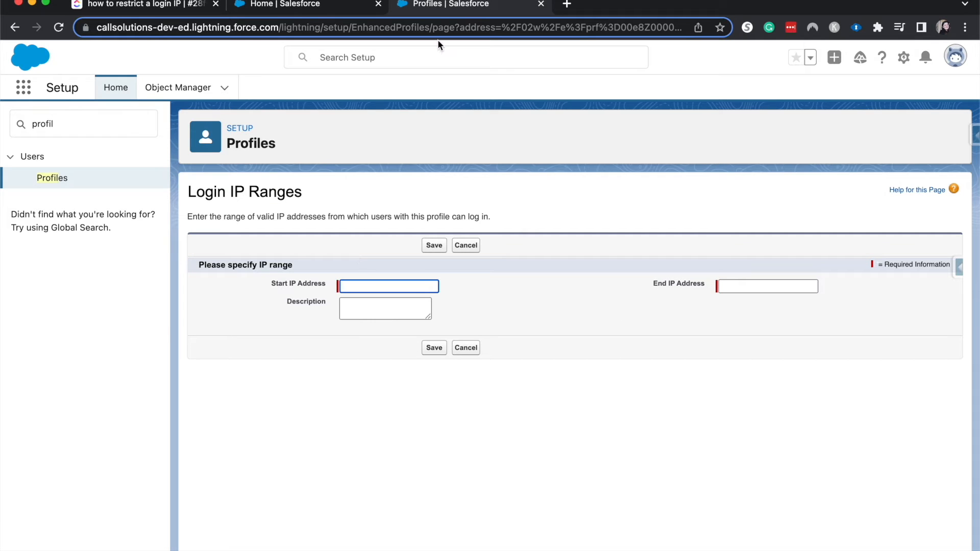
Copy the IP address from the ClickUp task note and return to the range form
{"action": "left_click", "coordinate": [148, 4]}
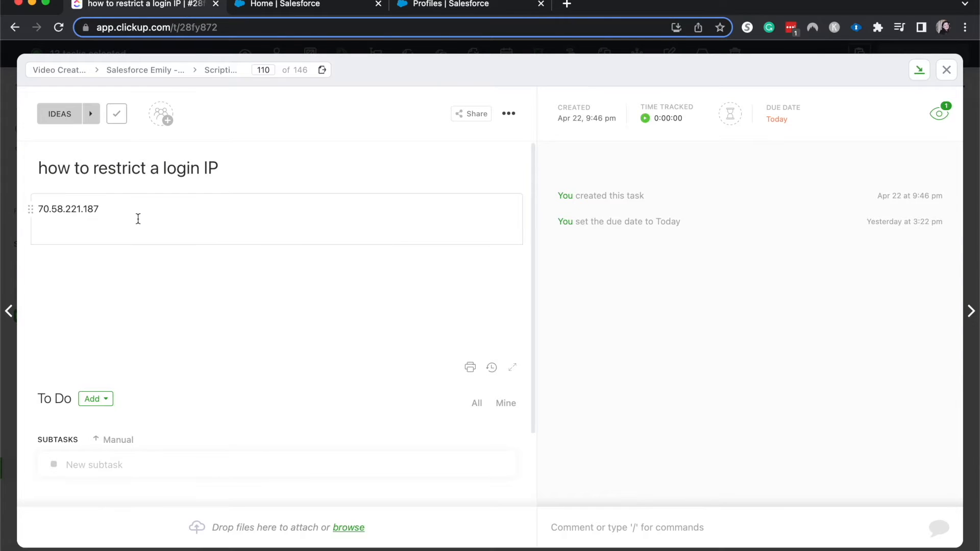
{"action": "double_click", "coordinate": [67, 209]}
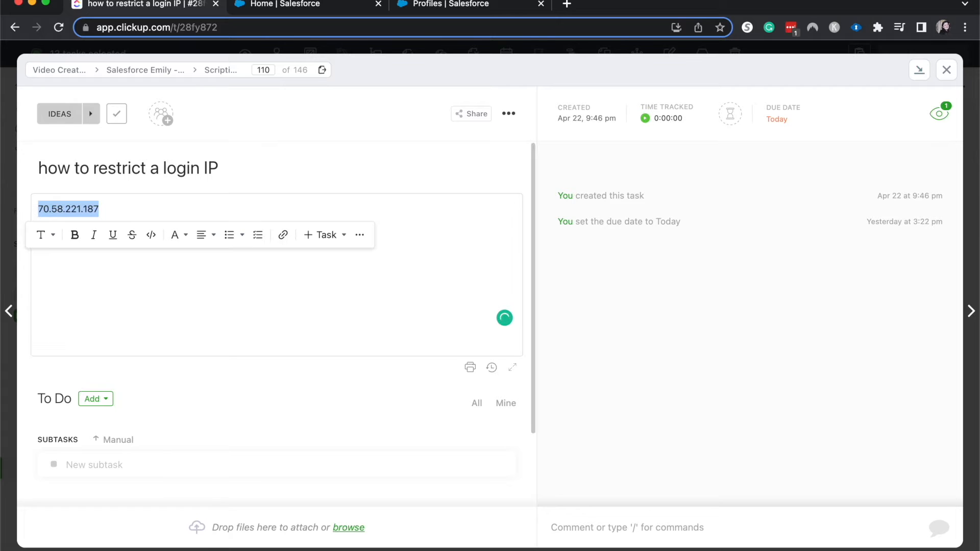
{"action": "left_click", "coordinate": [455, 5]}
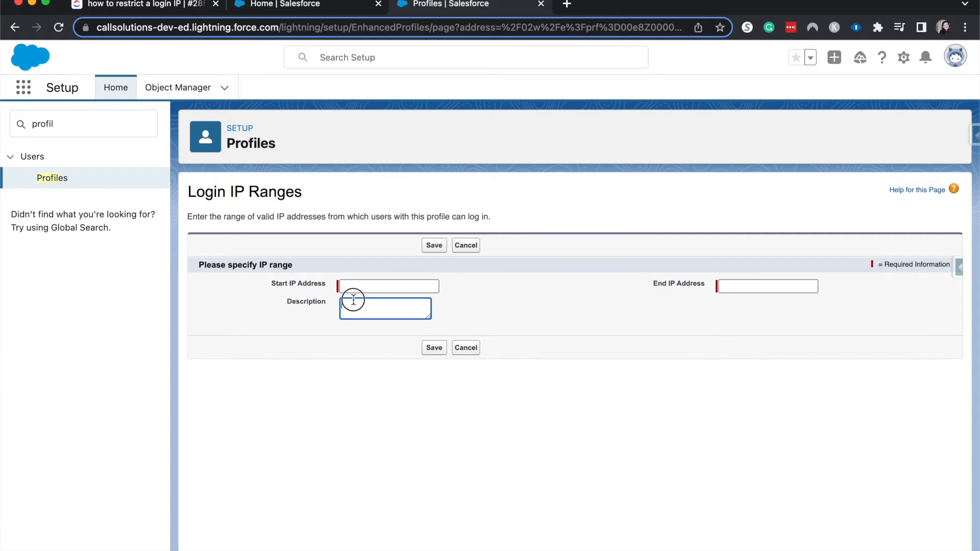
Enter 70.58.221.187 as both Start and End IP Address and save, hitting the current-IP exclusion error
{"action": "type", "text": "70.58.221.187"}
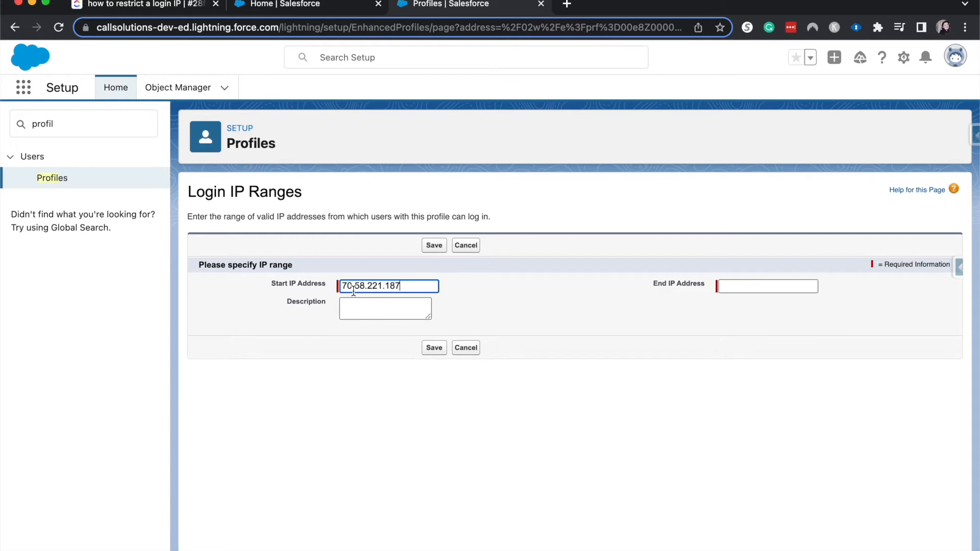
{"action": "left_click", "coordinate": [768, 286]}
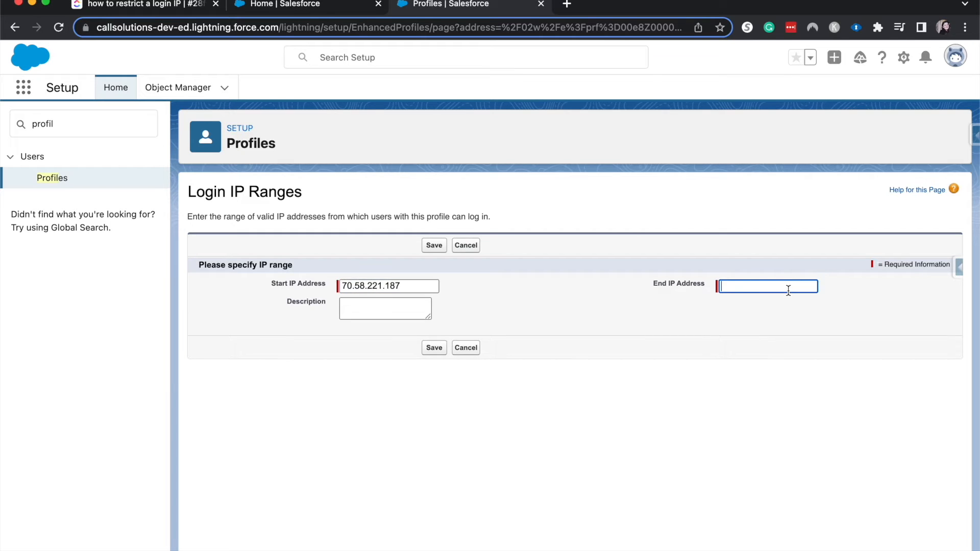
{"action": "type", "text": "70.58.221.187"}
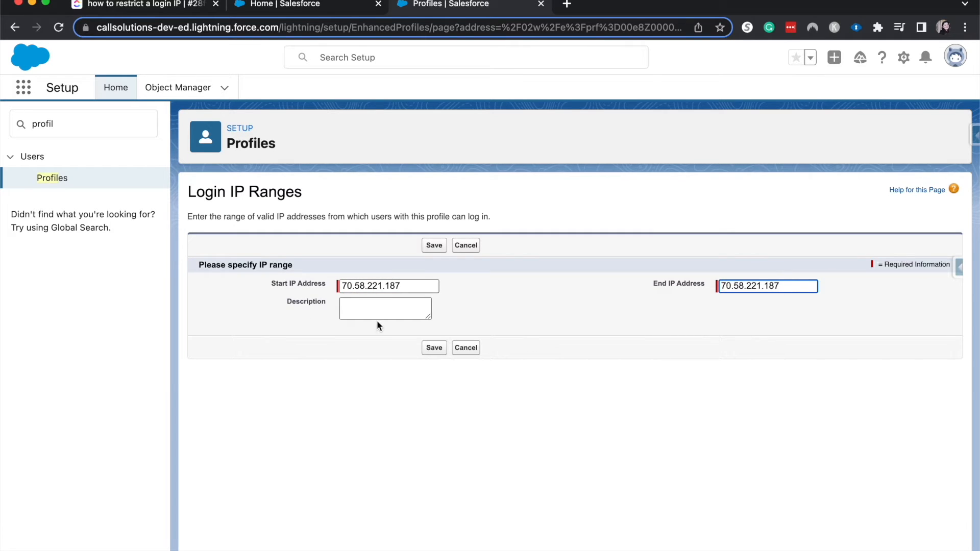
{"action": "mouse_move", "coordinate": [479, 435]}
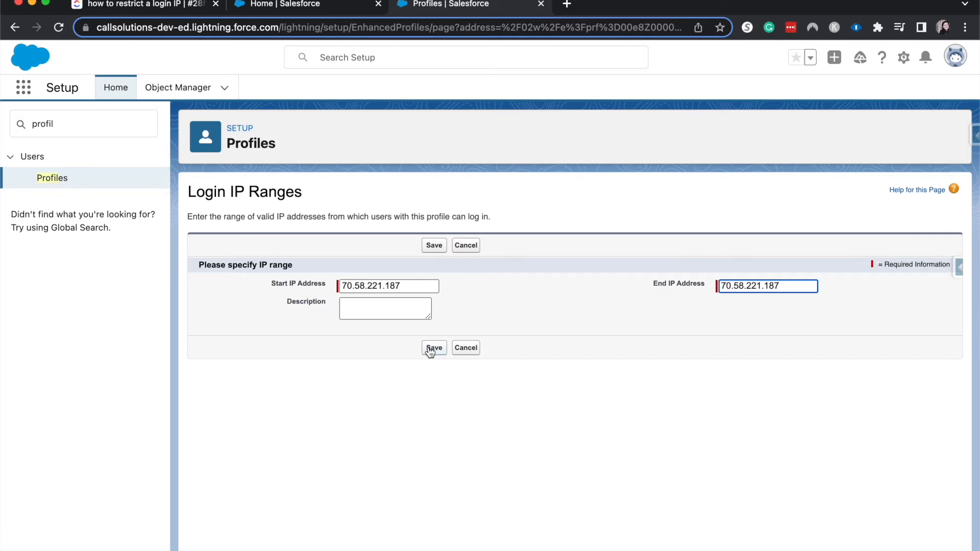
{"action": "left_click", "coordinate": [434, 347]}
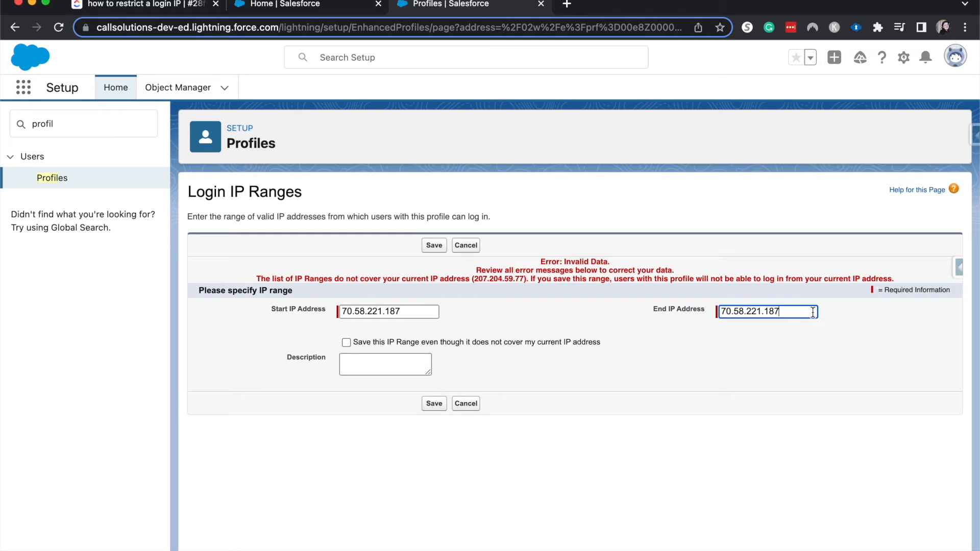
{"action": "mouse_move", "coordinate": [755, 325]}
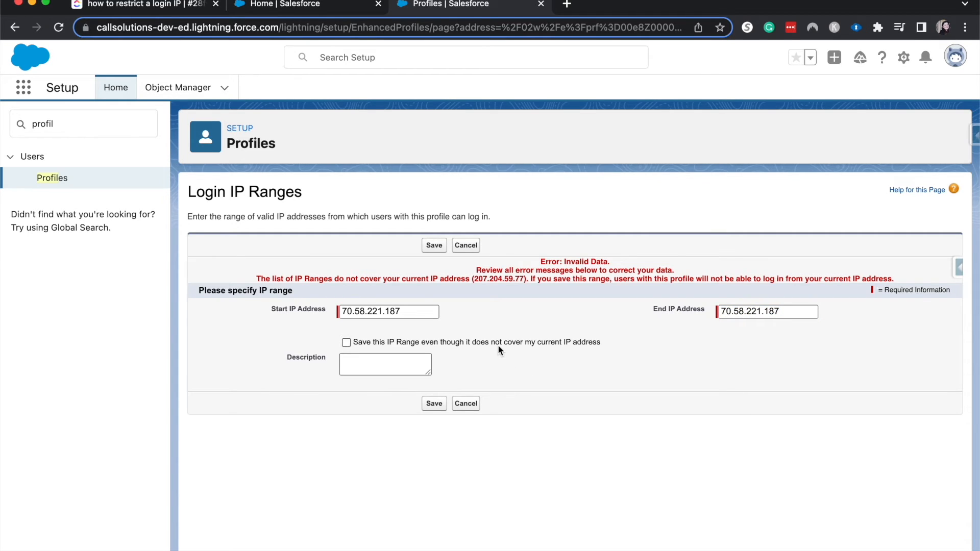
{"action": "left_click", "coordinate": [346, 343]}
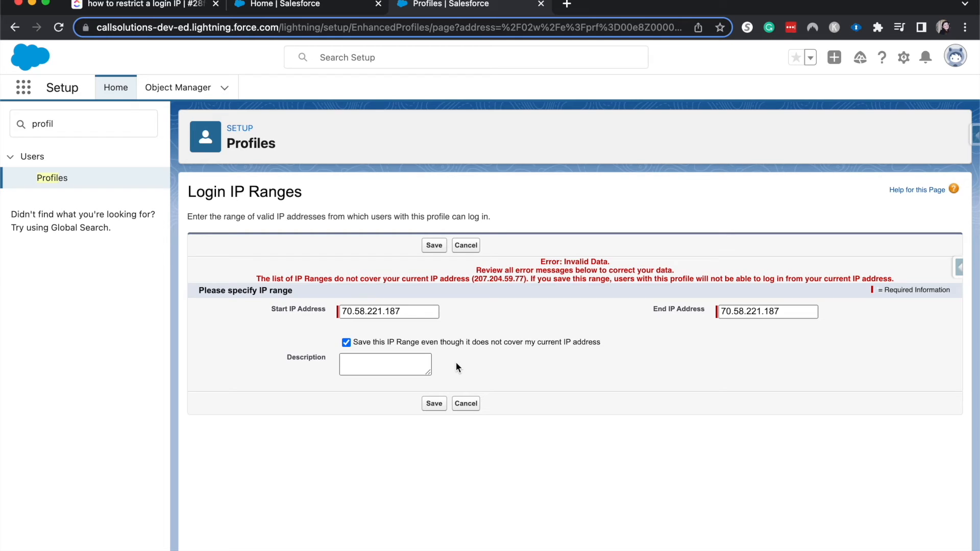
{"action": "mouse_move", "coordinate": [447, 390]}
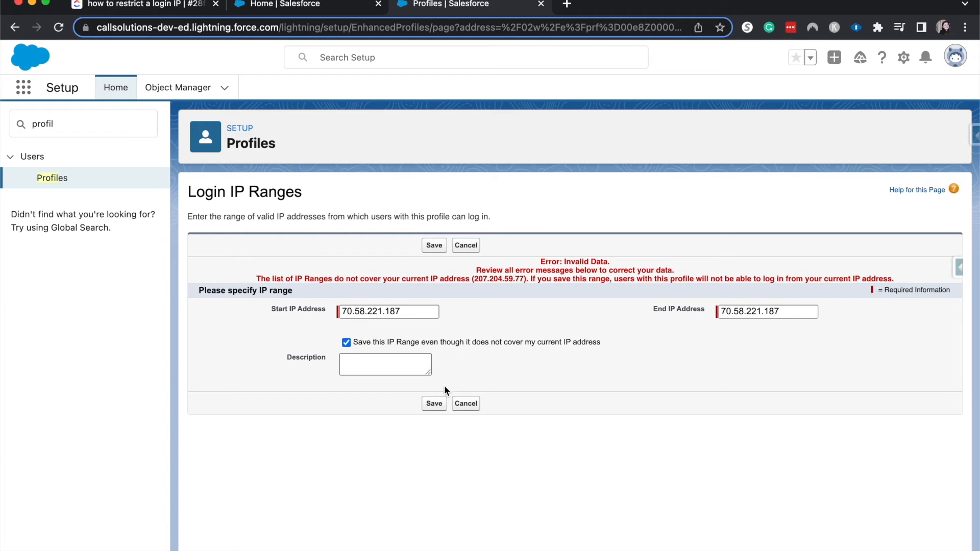
{"action": "mouse_move", "coordinate": [435, 404]}
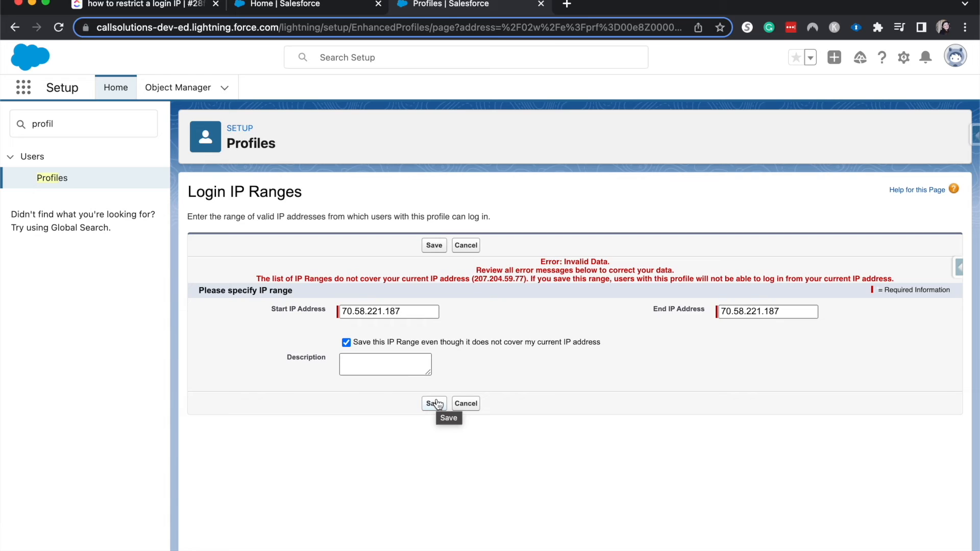
{"action": "left_click", "coordinate": [433, 403]}
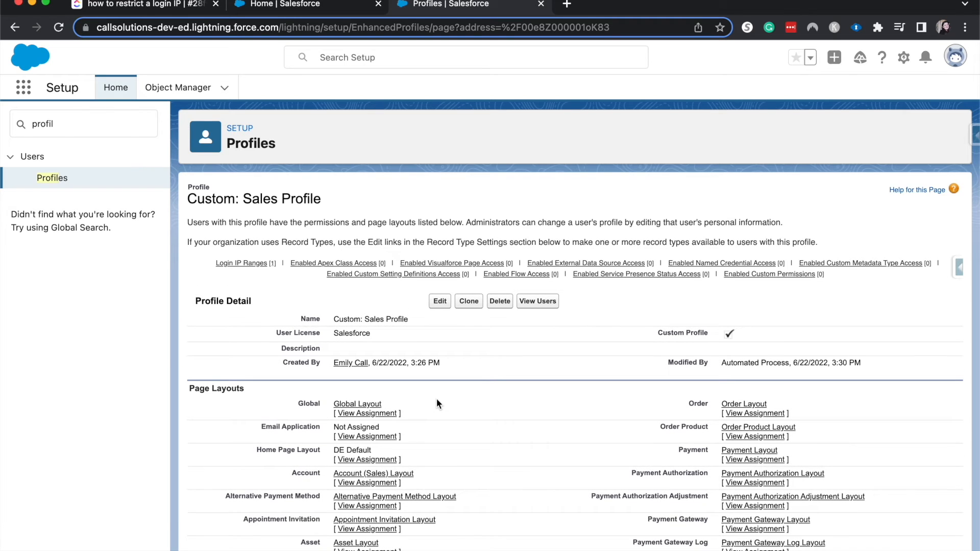
{"action": "mouse_move", "coordinate": [439, 403]}
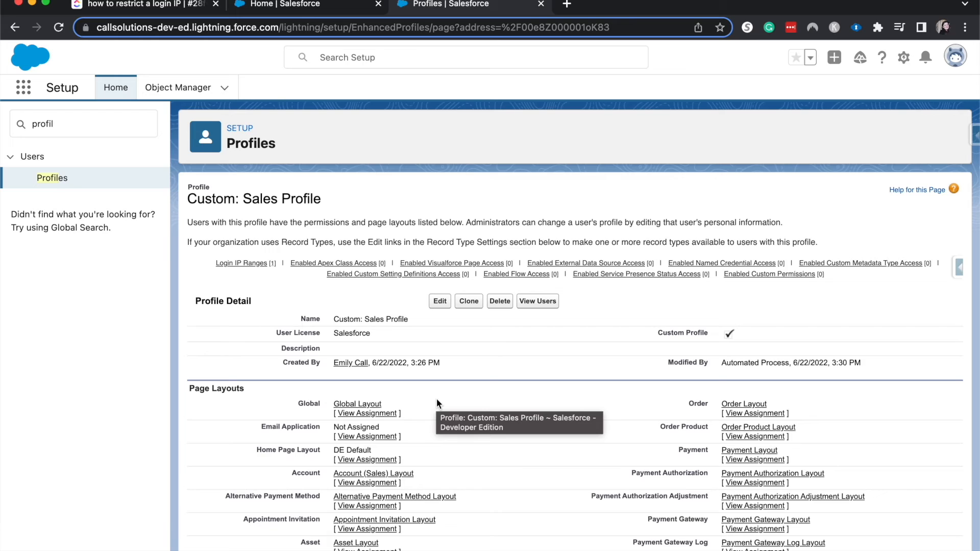
{"action": "scroll", "scroll_direction": "down", "scroll_amount": 3}
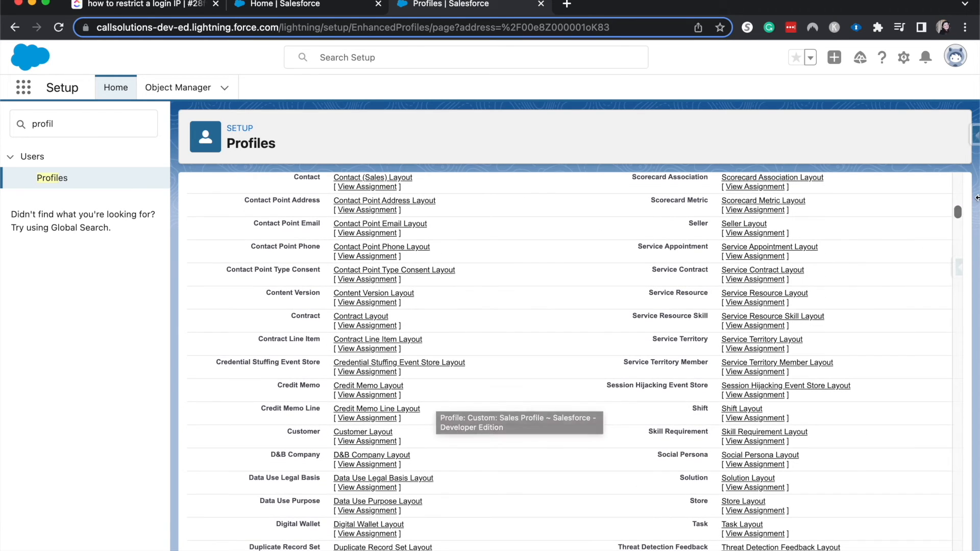
{"action": "mouse_move", "coordinate": [860, 276]}
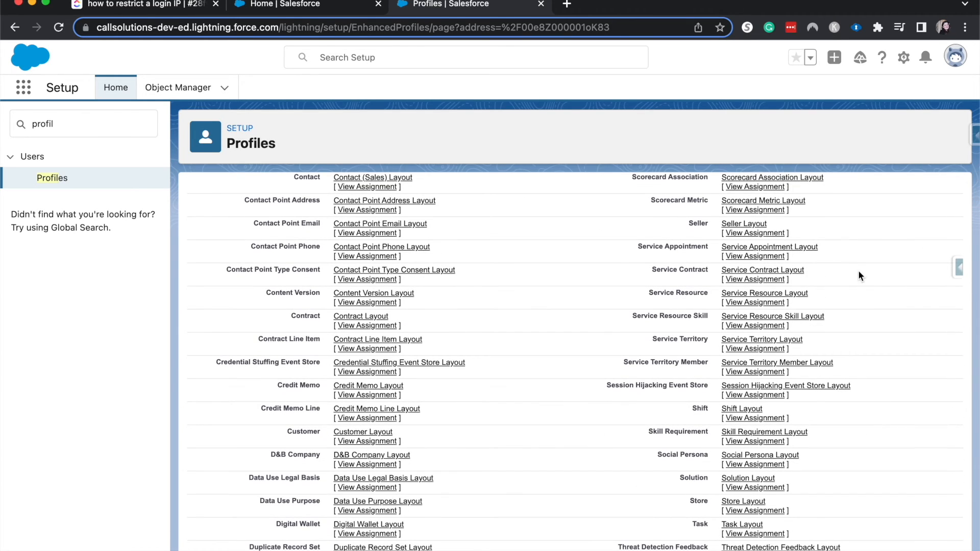
{"action": "scroll", "scroll_direction": "down", "scroll_amount": 3}
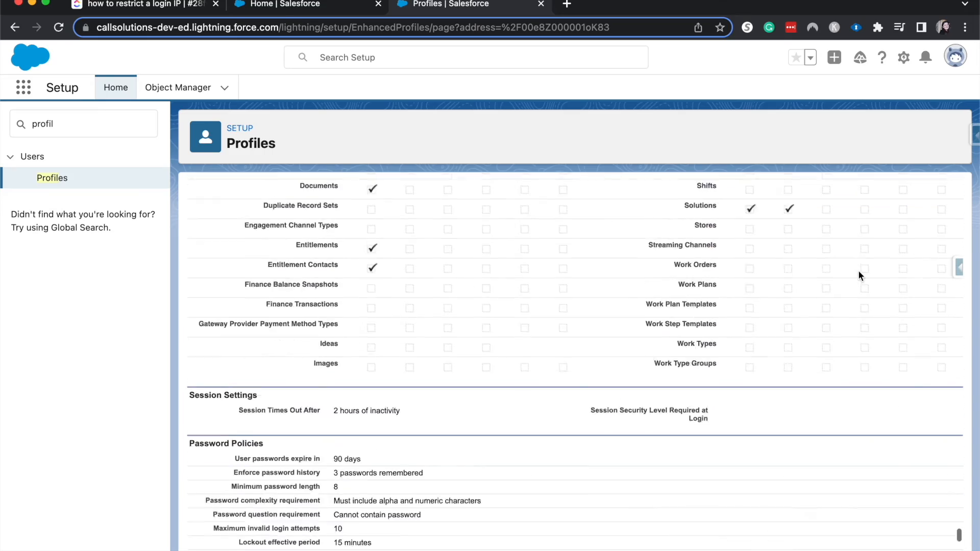
{"action": "scroll", "scroll_direction": "down", "scroll_amount": 3}
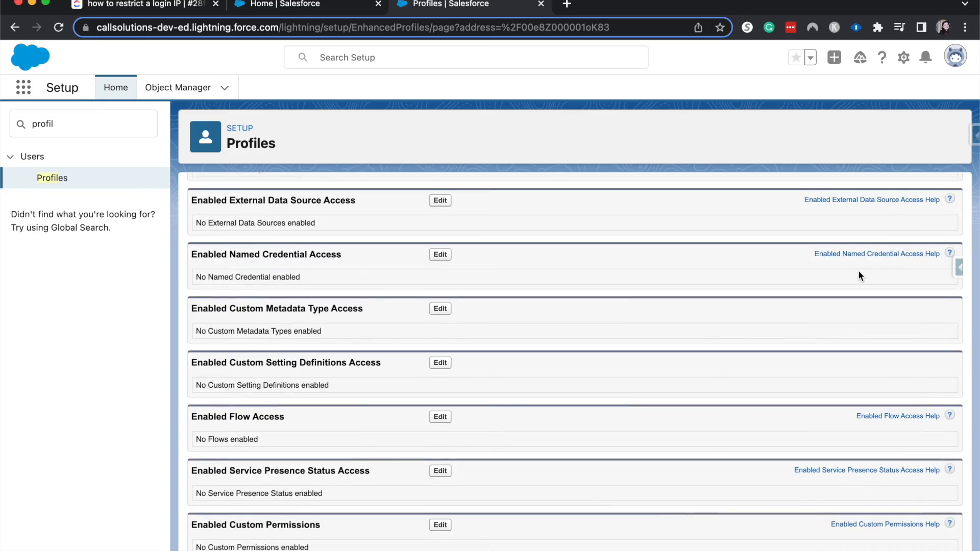